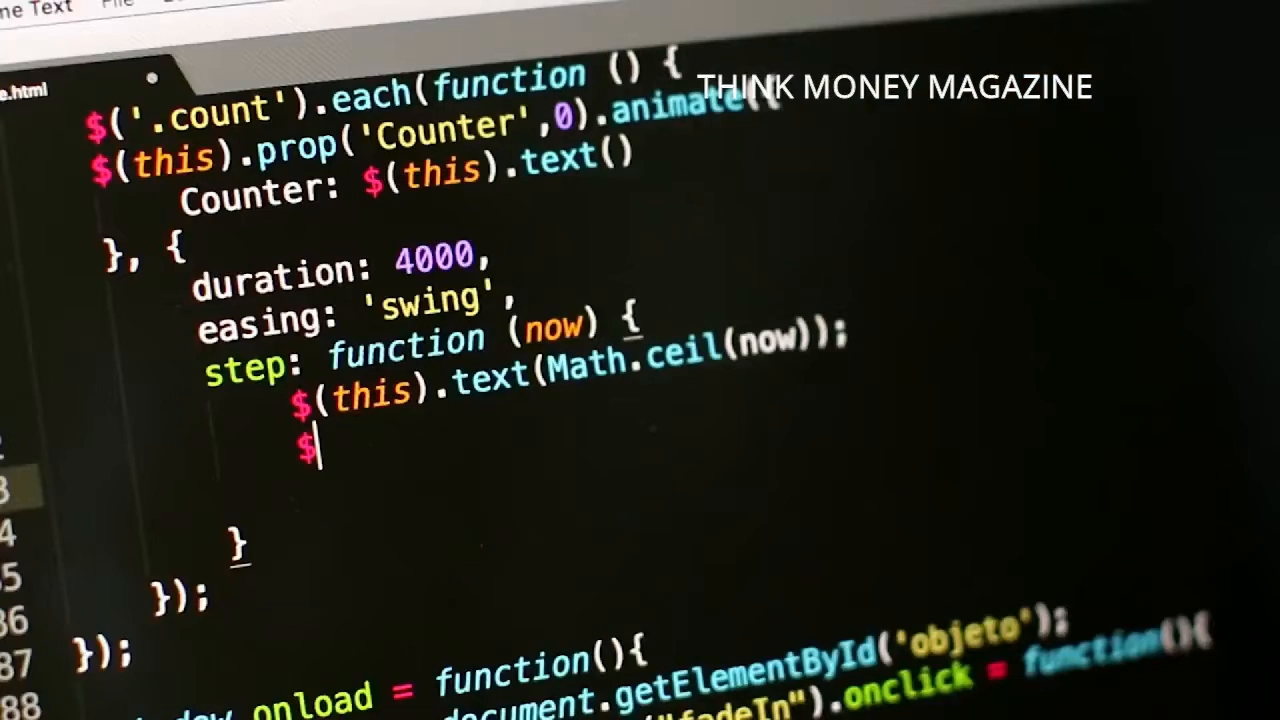
{"action": "type", "text": "()"}
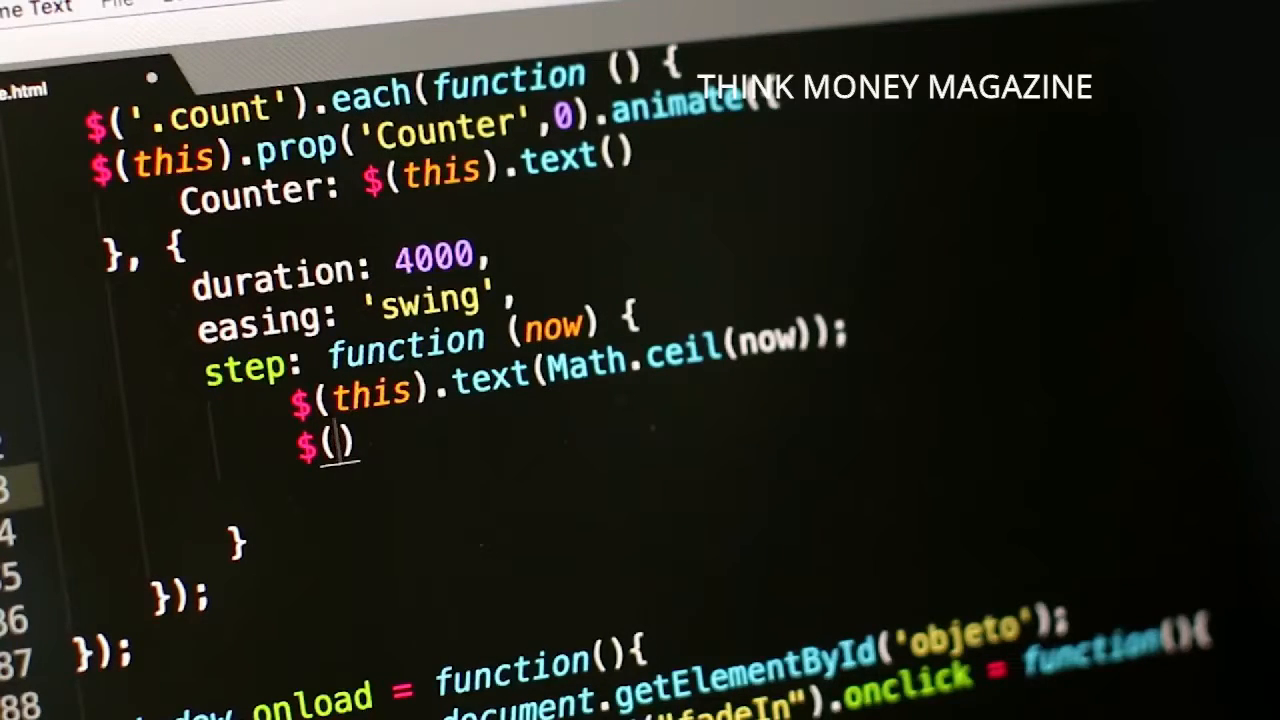
{"action": "type", "text": "this"}
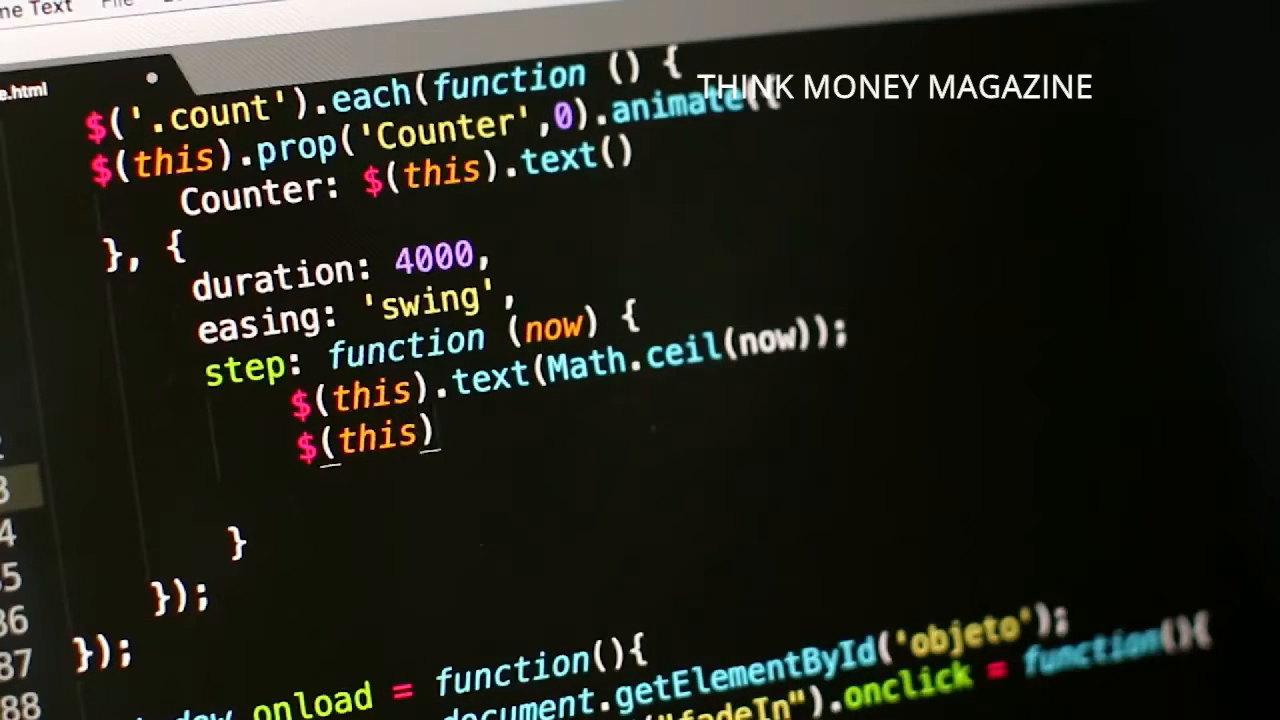
{"action": "type", "text": ".html()"}
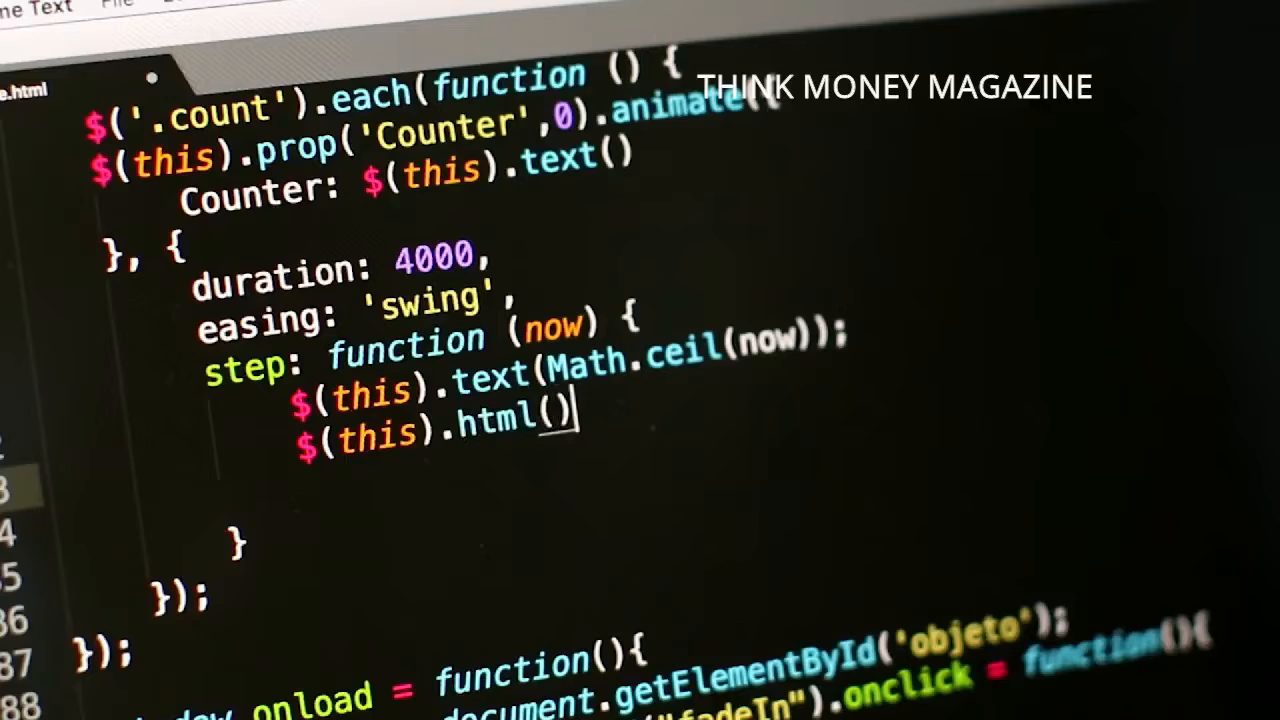
{"action": "type", "text": "t"}
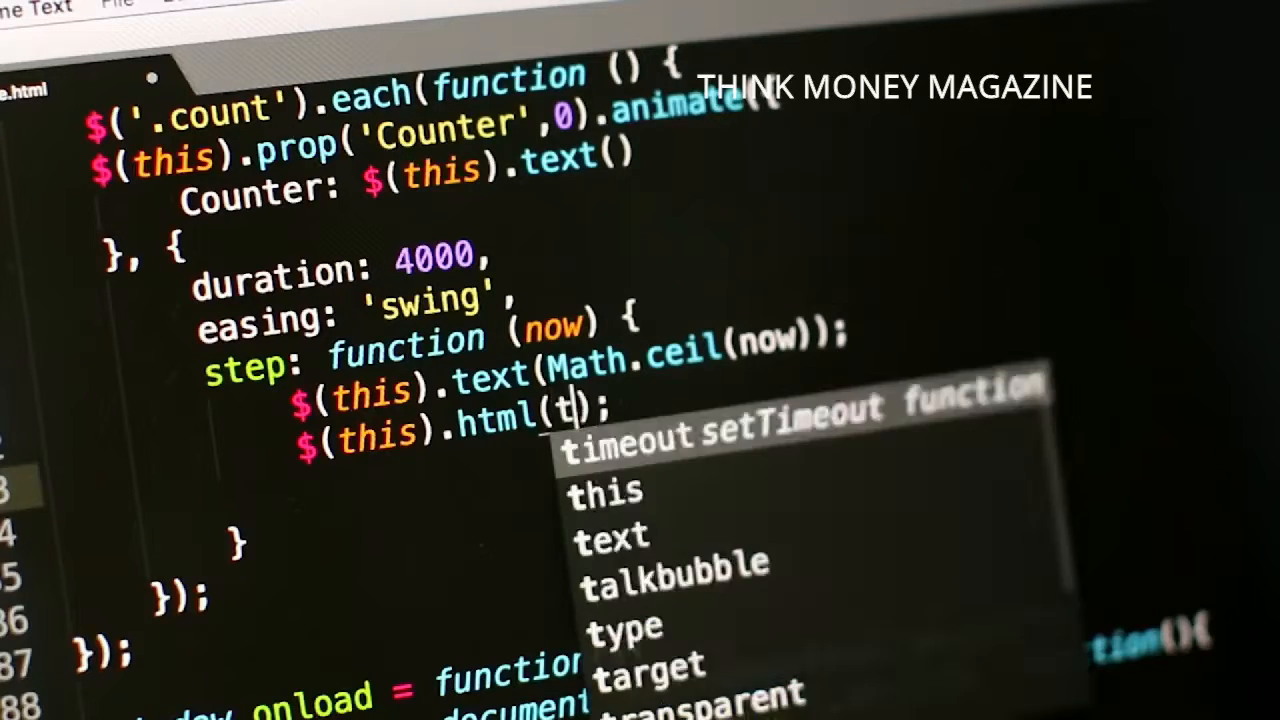
{"action": "type", "text": "ext"}
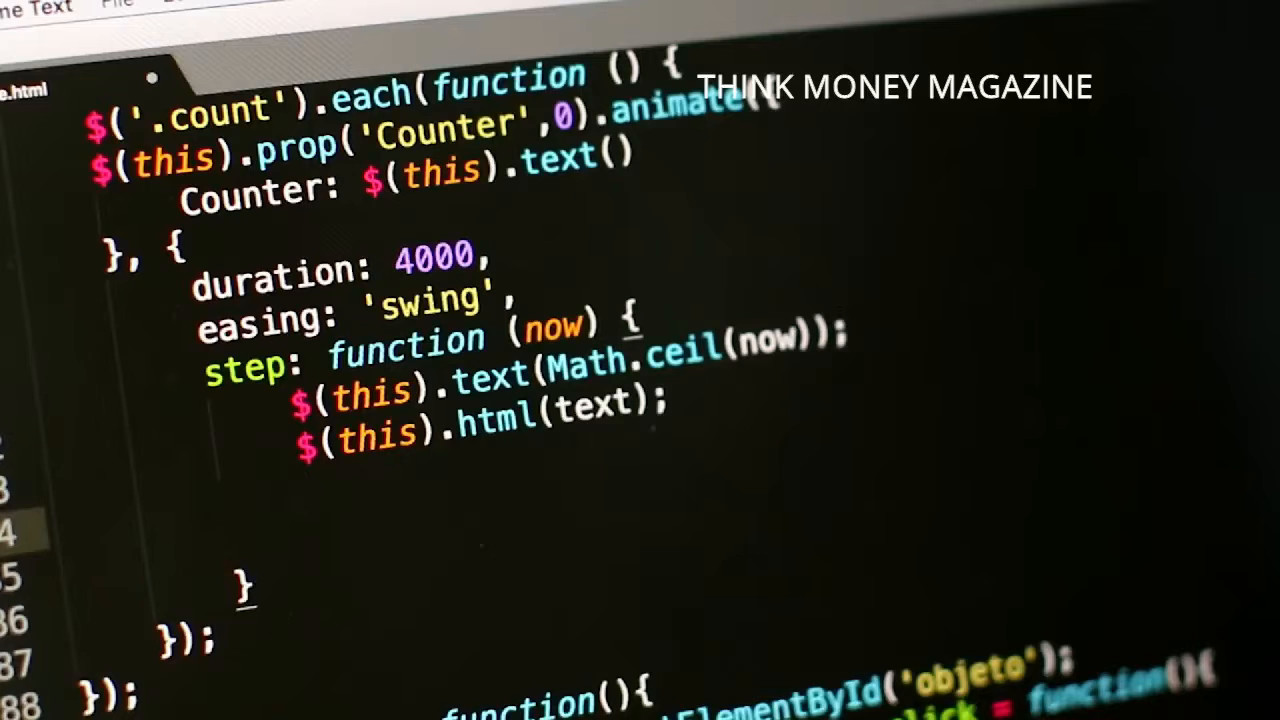
{"action": "type", "text": "if"}
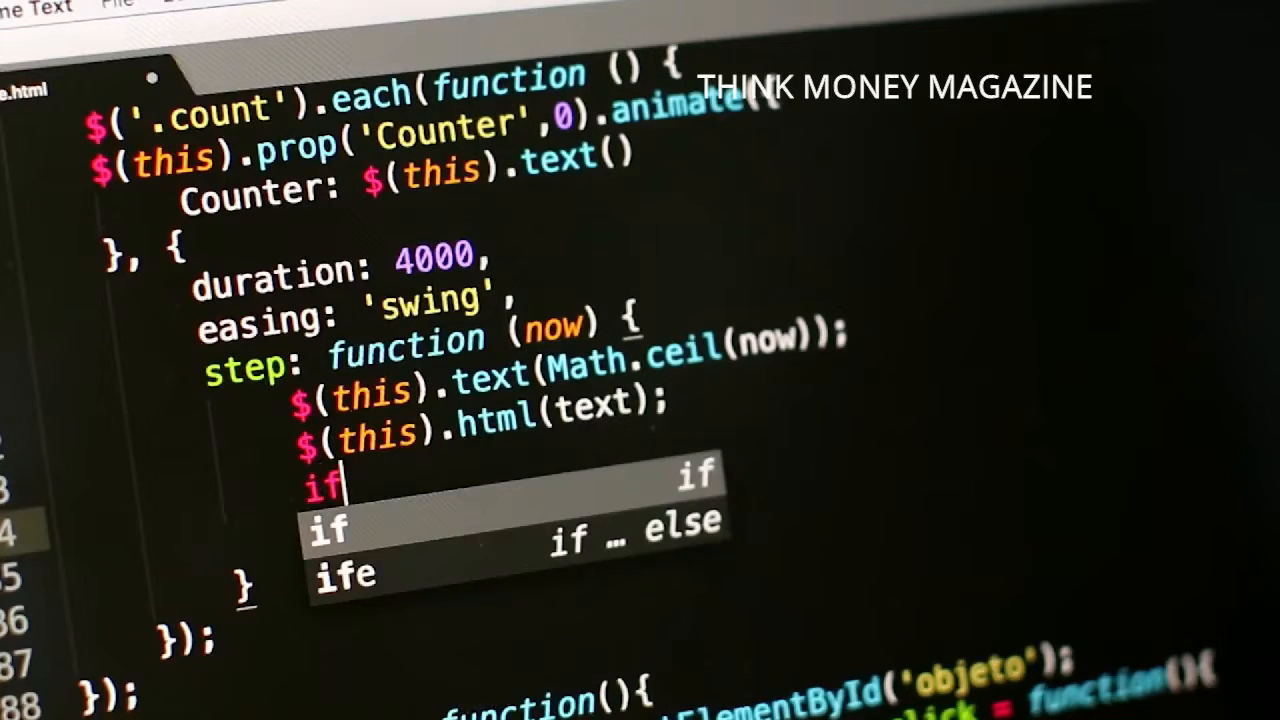